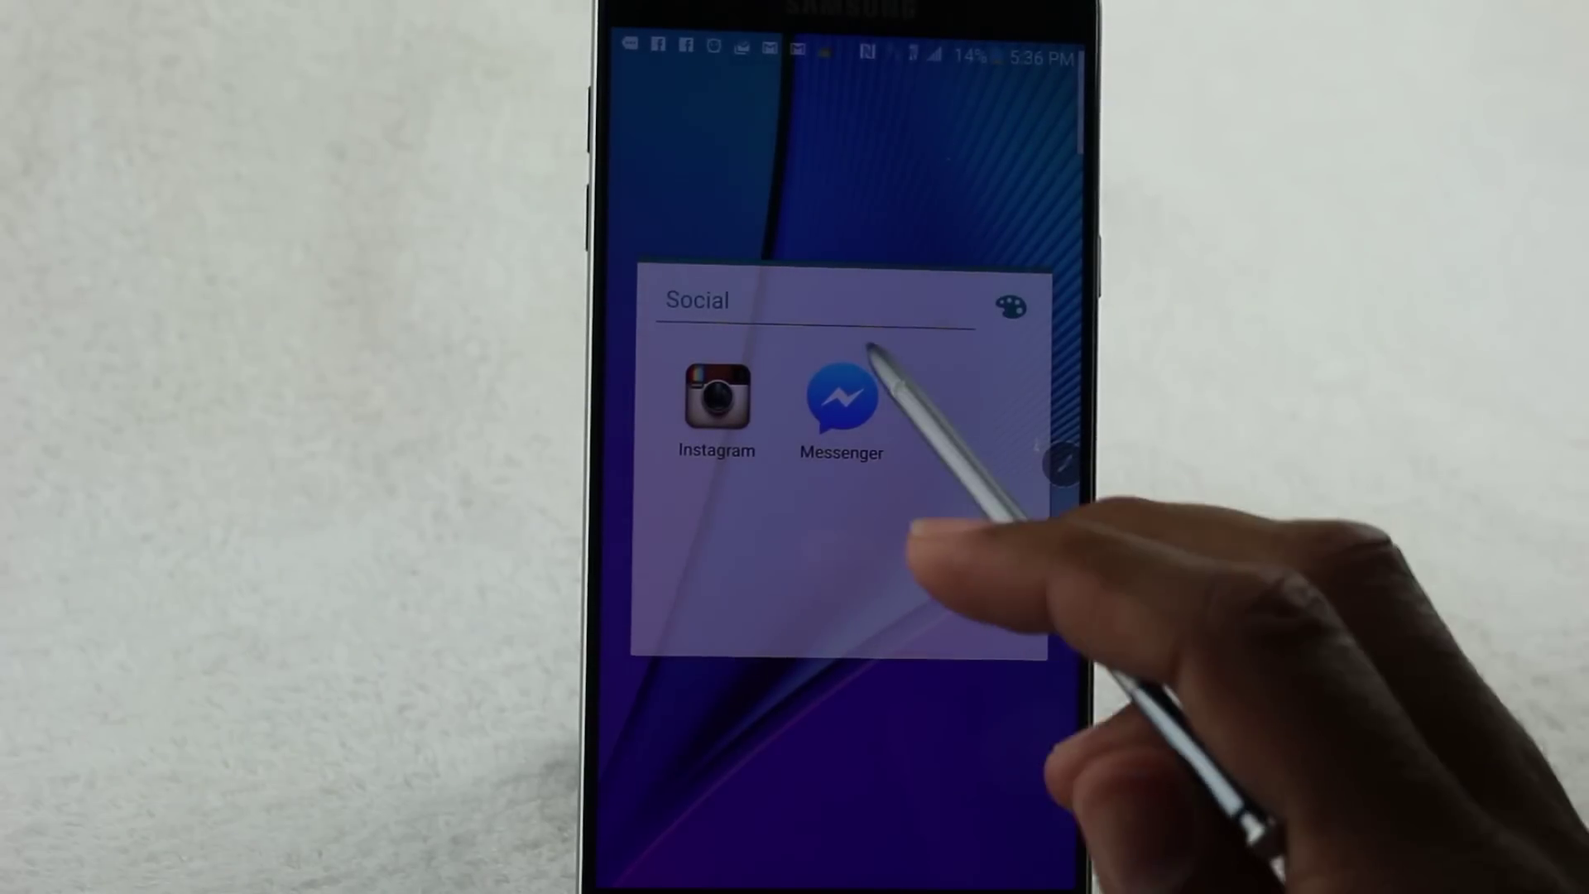
# Launch Messenger from the Social folder to reach the conversations list
pyautogui.click(840, 404)
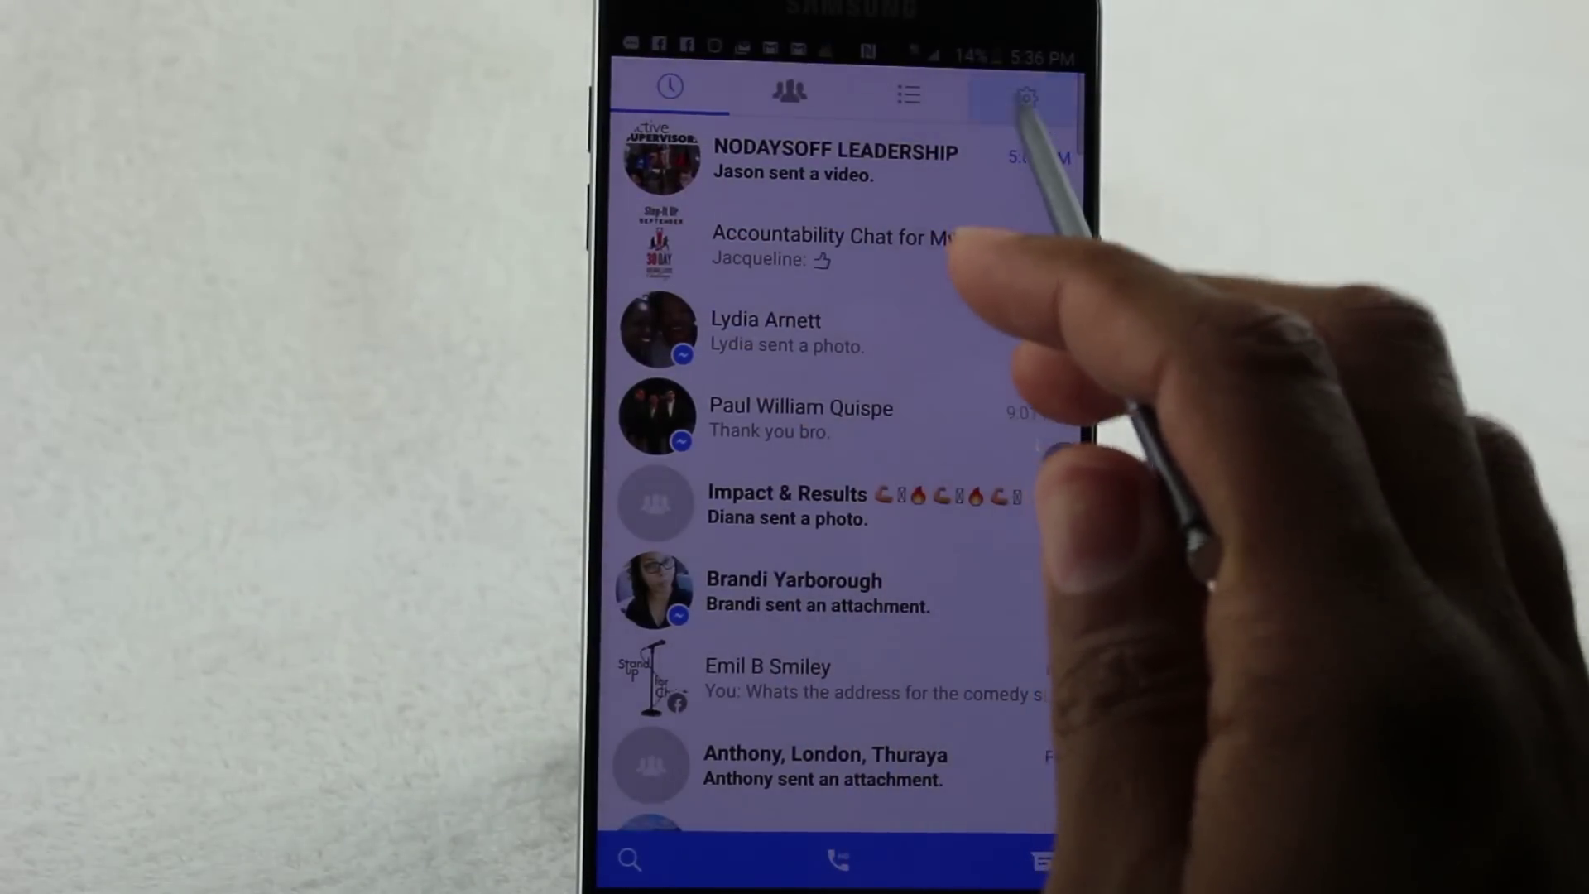
# Go into Messenger settings and reach the Data & Storage page
pyautogui.click(1028, 98)
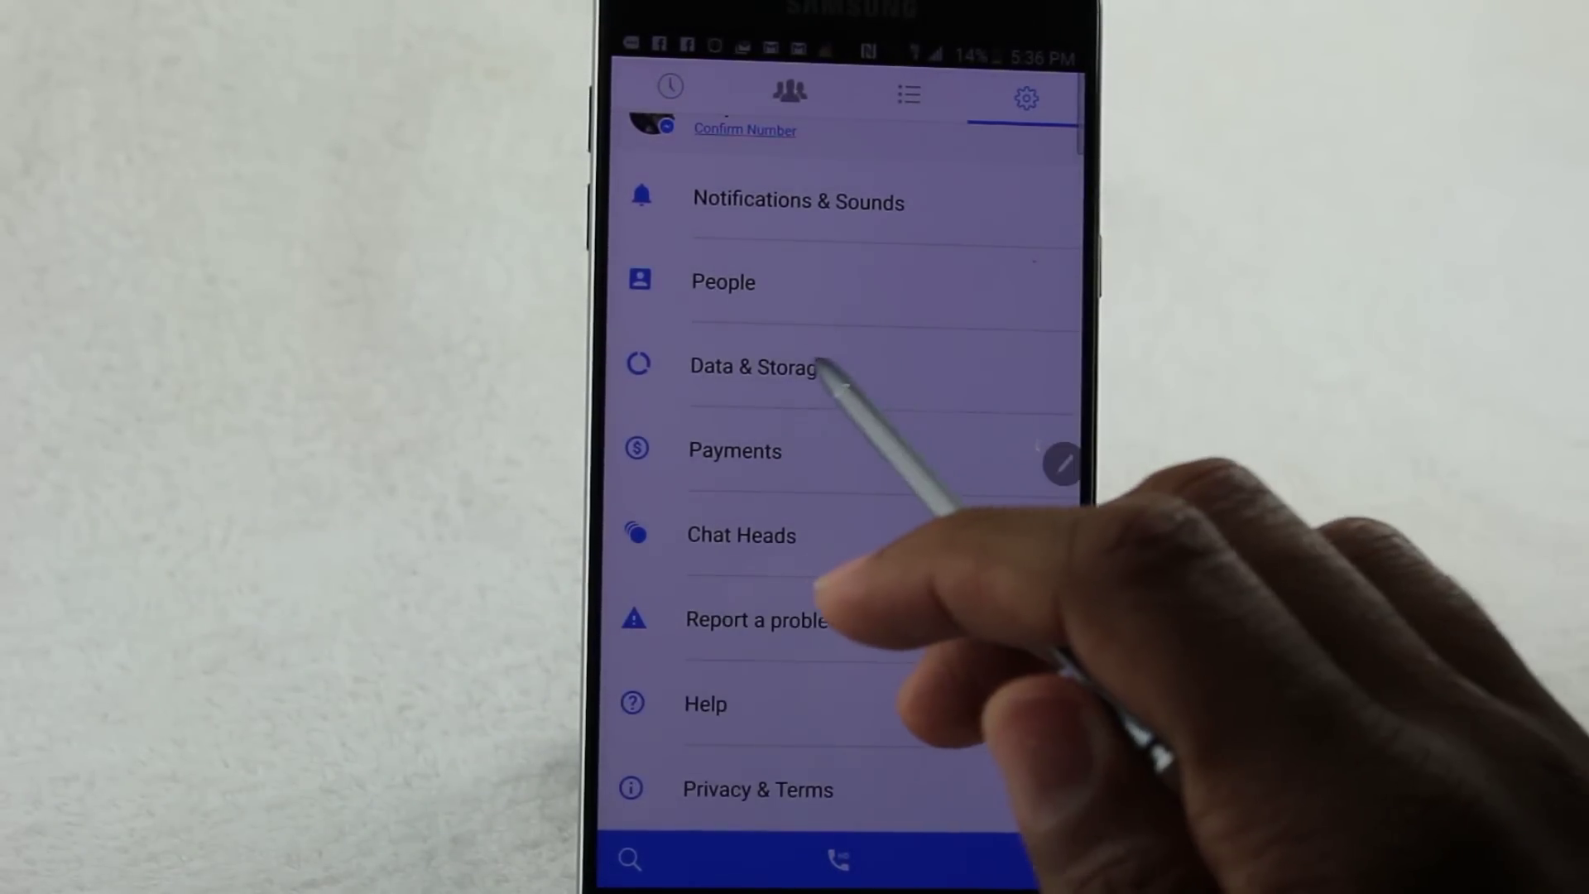
pyautogui.click(755, 366)
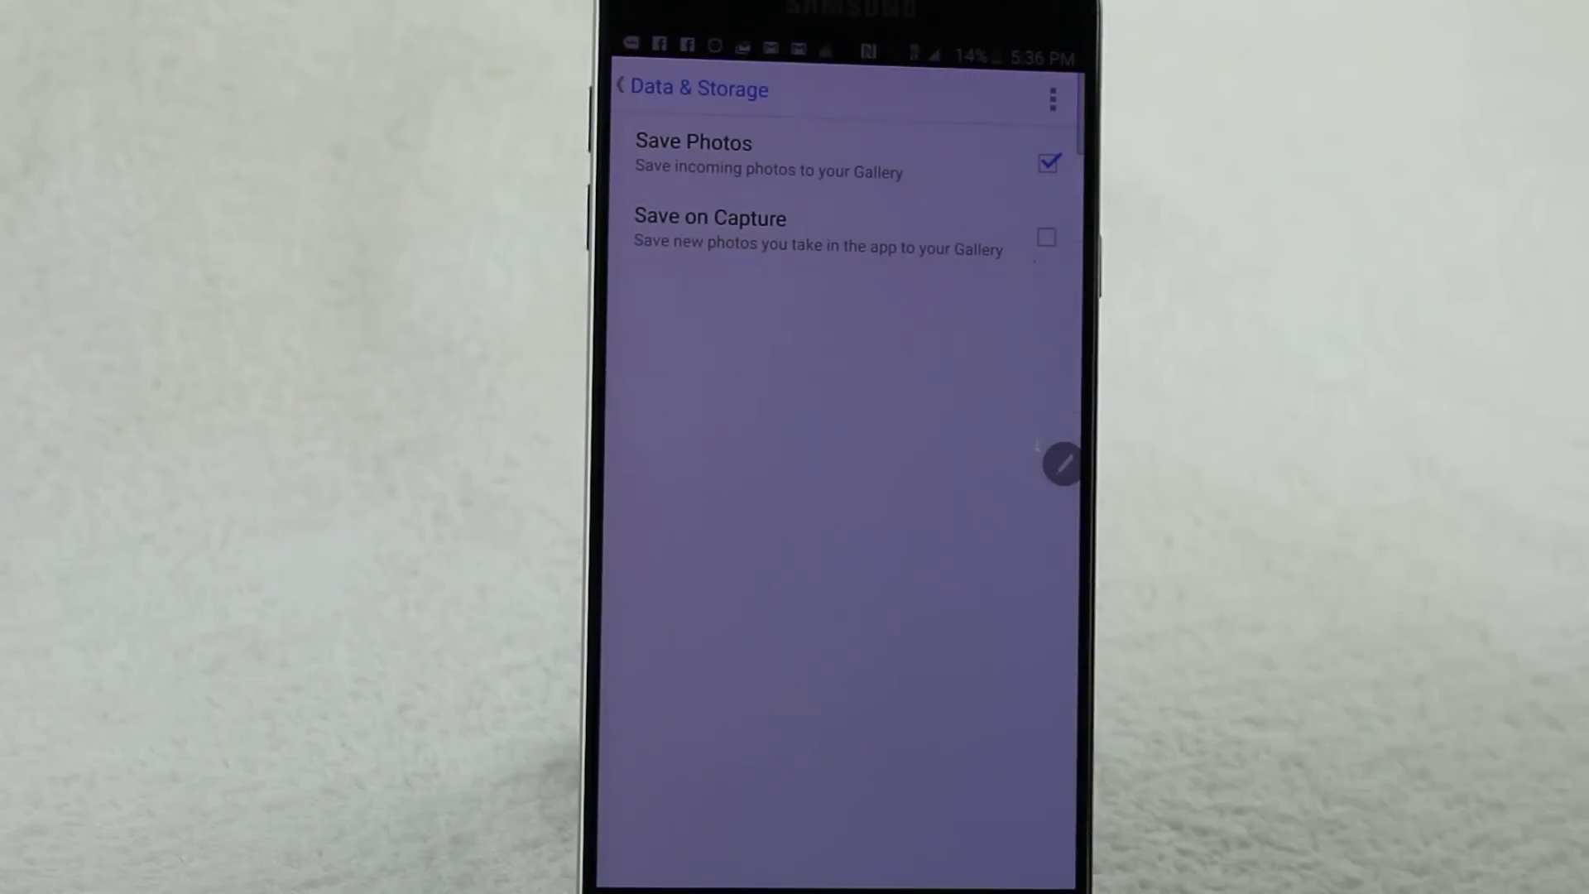